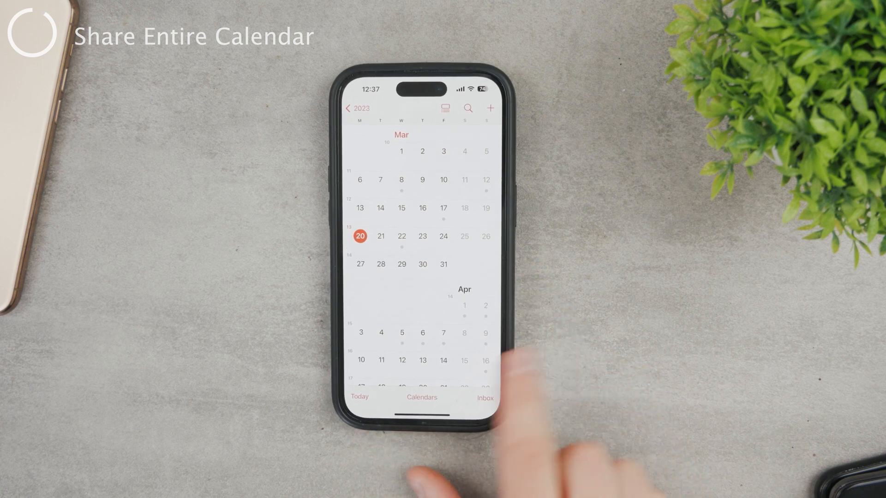
Step: From the Calendars list, open the info settings of the iCloud calendar 'Calendar'
left_click(421, 397)
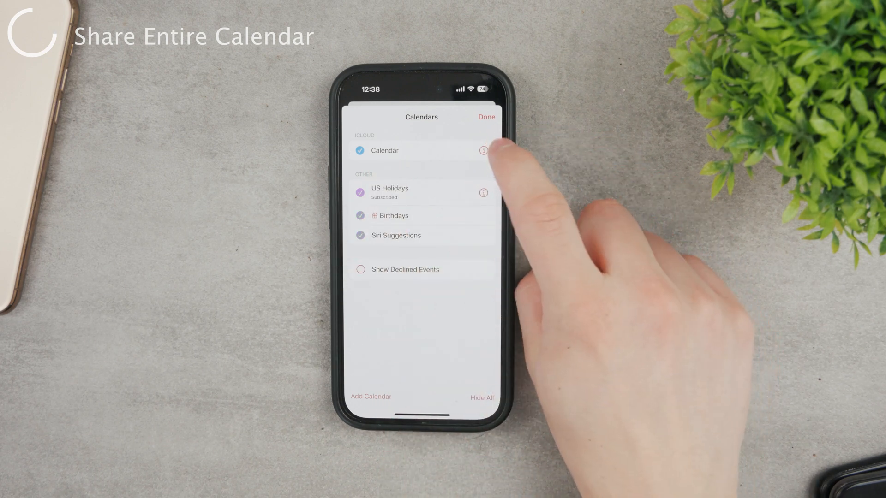
left_click(482, 151)
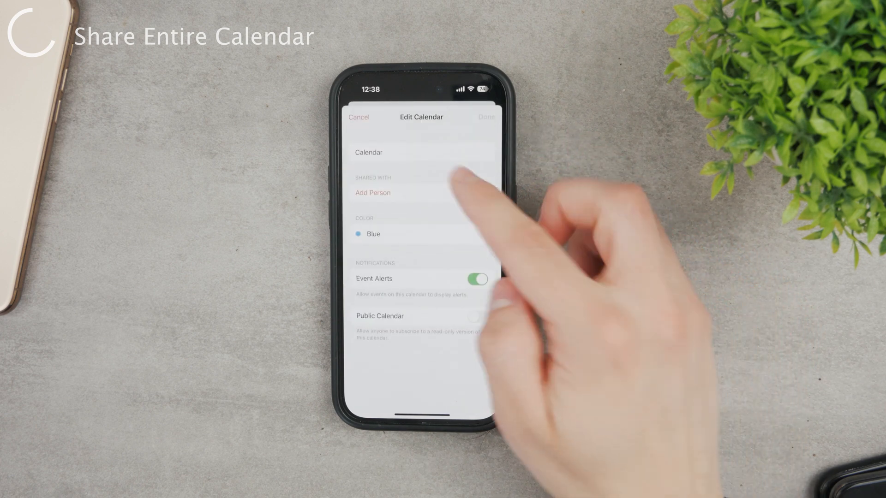
Step: Invite the contact matching 'luk' to share the iCloud calendar, leaving the invitation pending
left_click(420, 234)
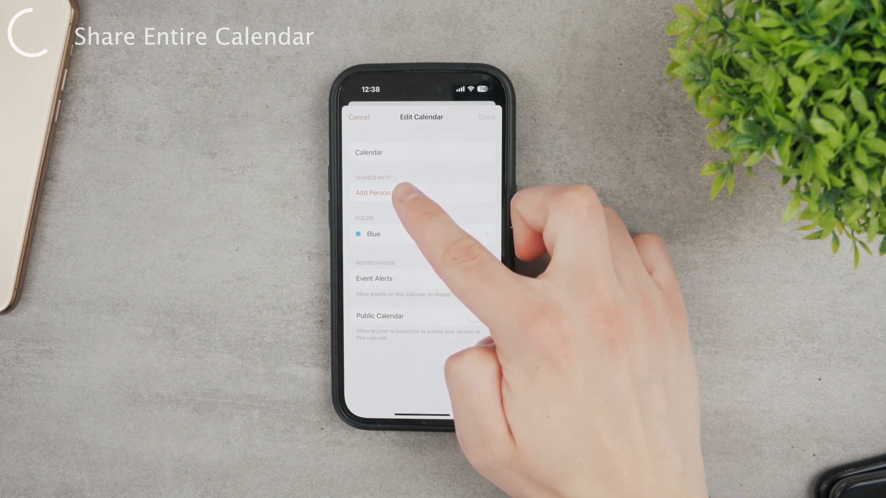
left_click(373, 193)
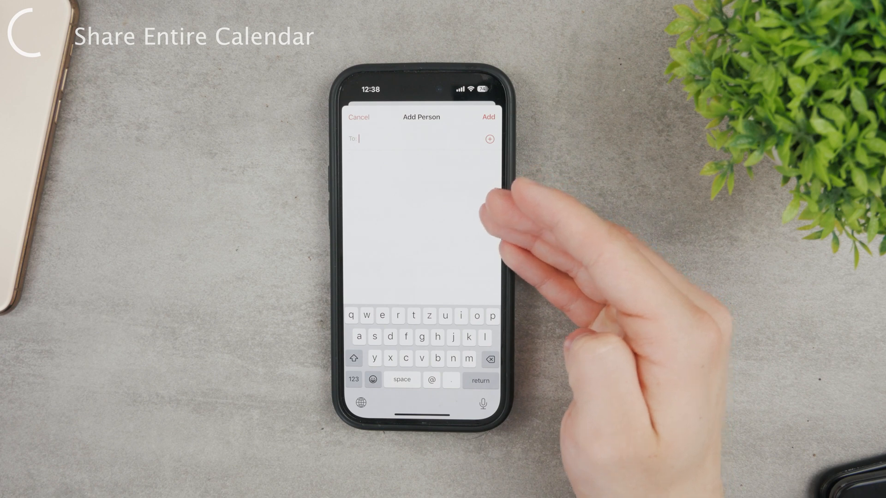
mouse_move(508, 243)
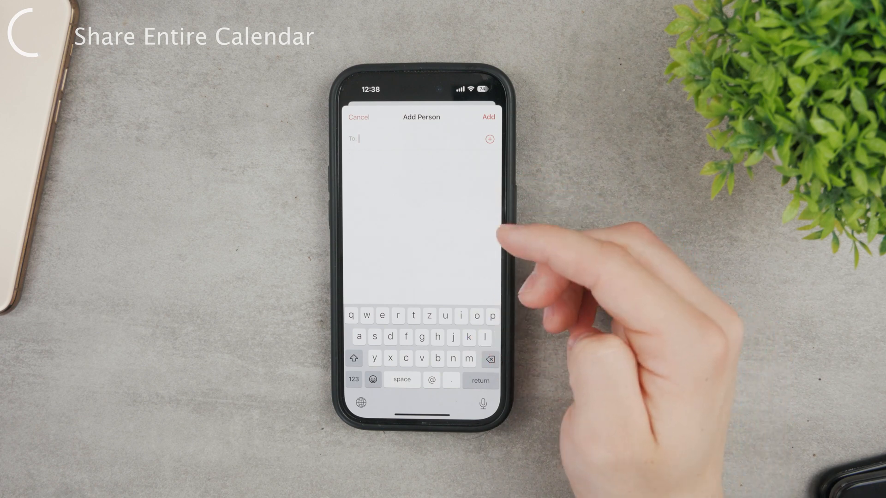
type("luk")
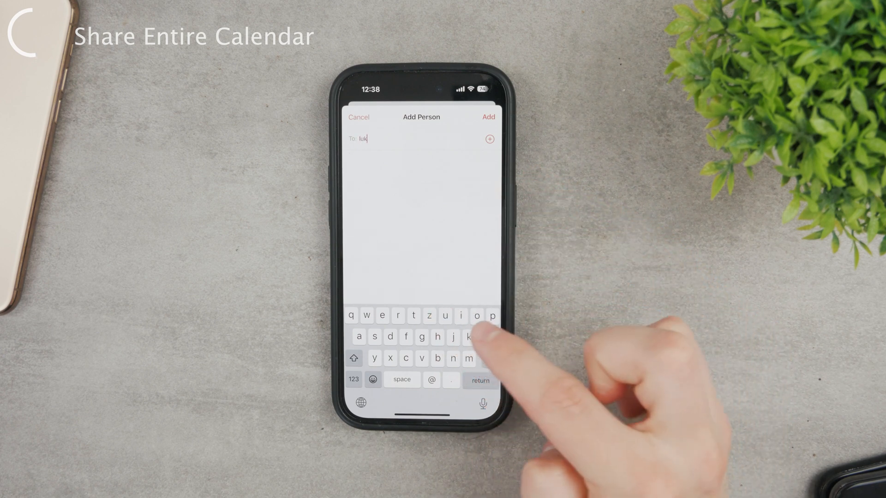
left_click(491, 358)
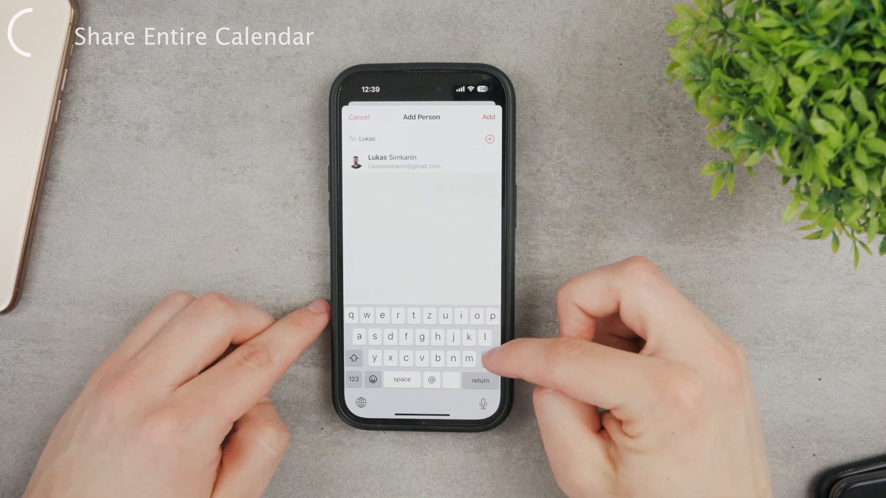
left_click(421, 162)
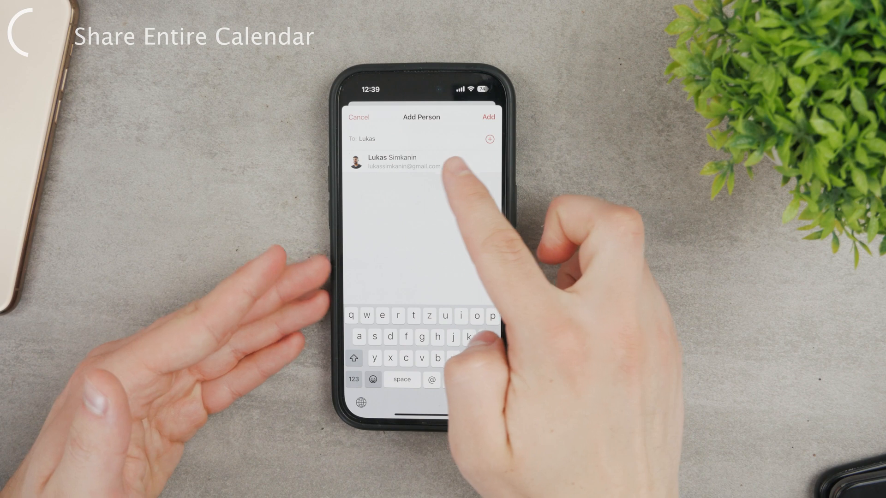
left_click(406, 163)
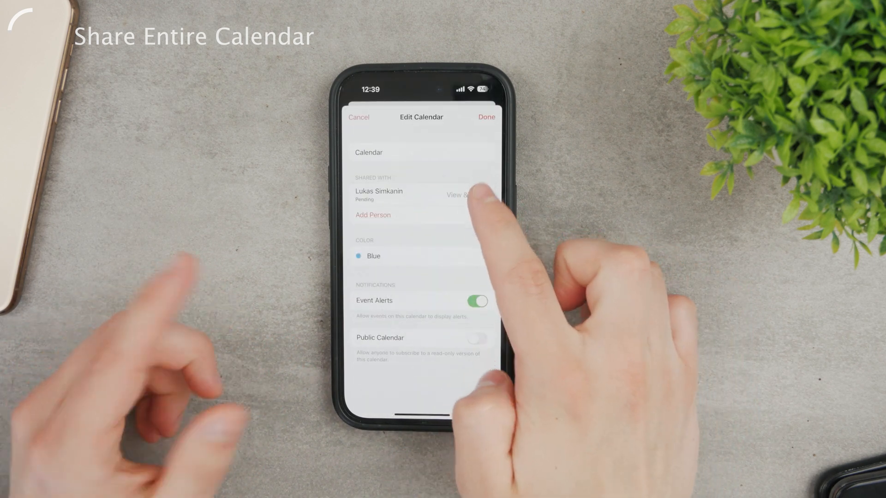
Step: Stop sharing the iCloud calendar with the invited contact and return to Calendars
left_click(420, 195)
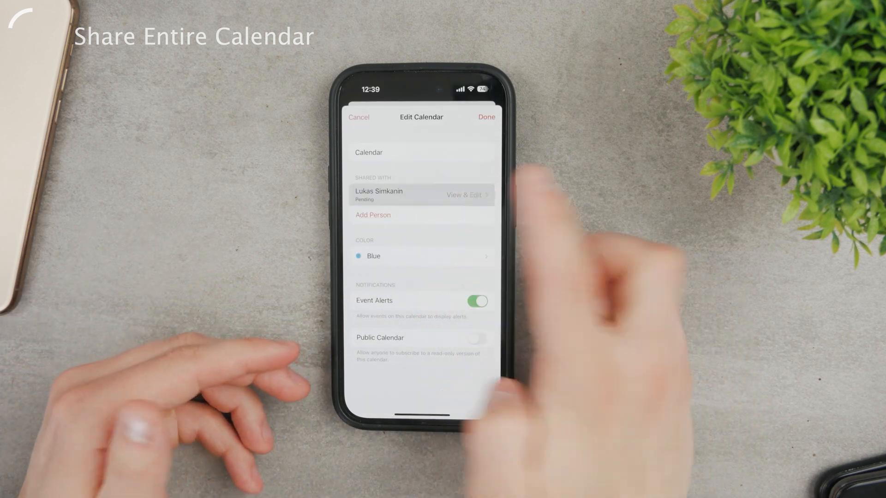
left_click(421, 194)
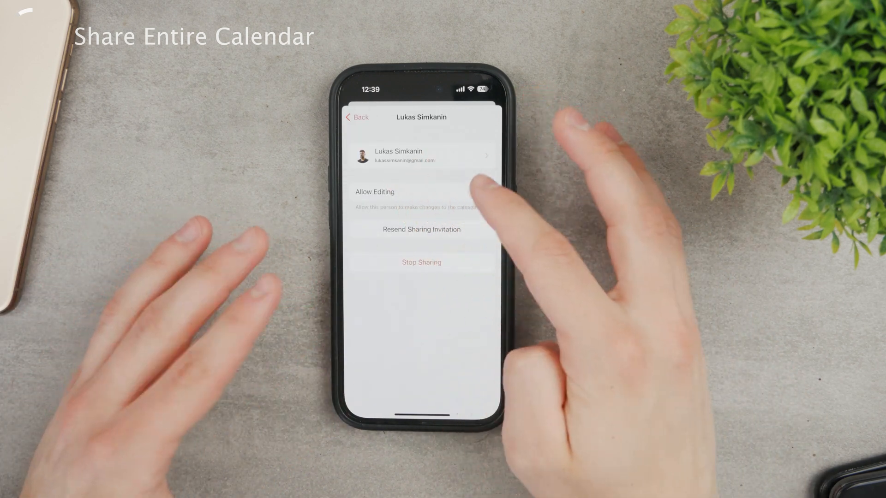
left_click(476, 192)
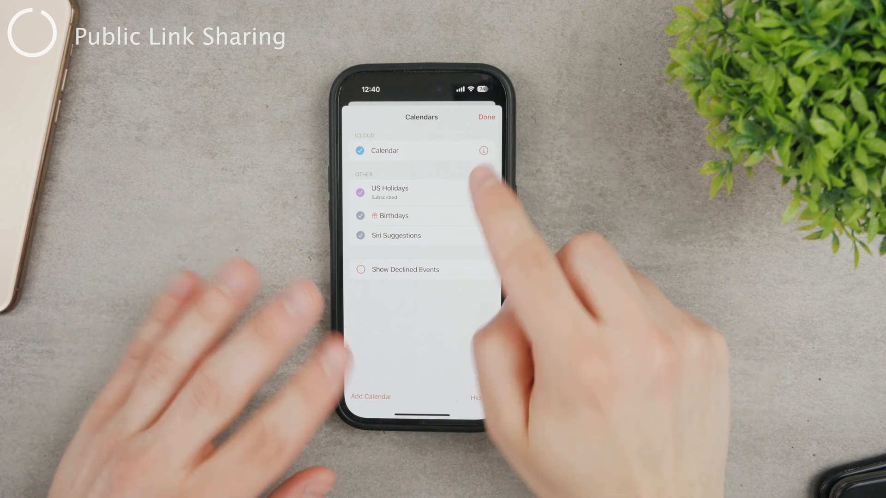
Step: Turn on Public Calendar for 'Calendar' to reveal its share link, then switch it off
left_click(483, 150)
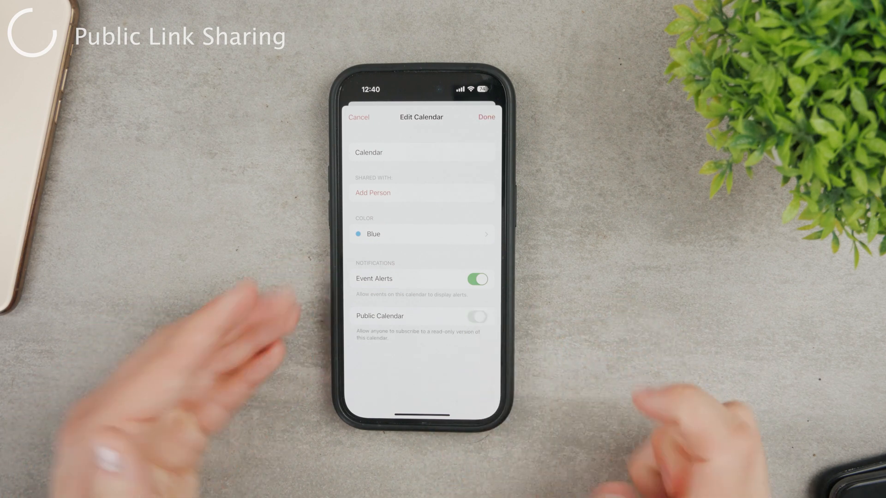
left_click(478, 316)
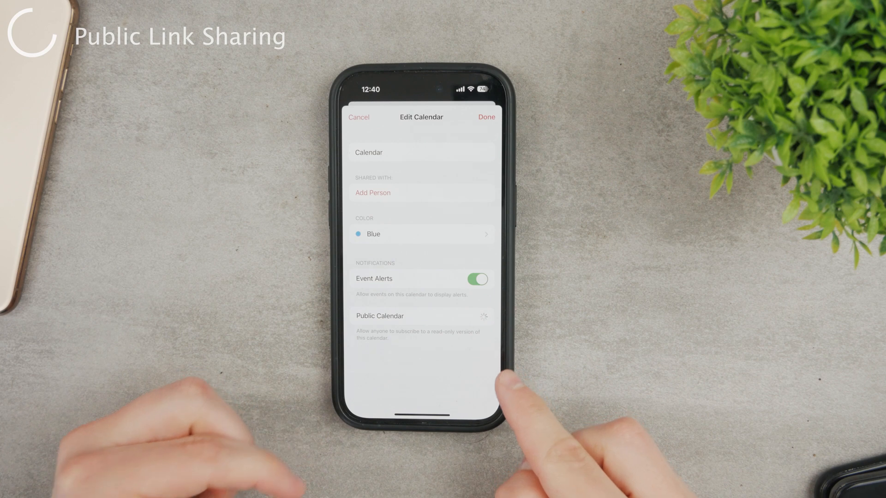
left_click(477, 316)
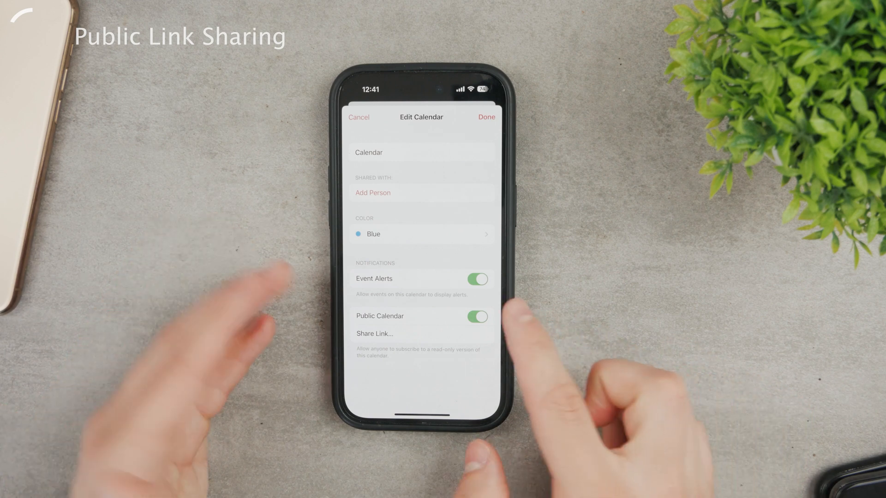
left_click(476, 317)
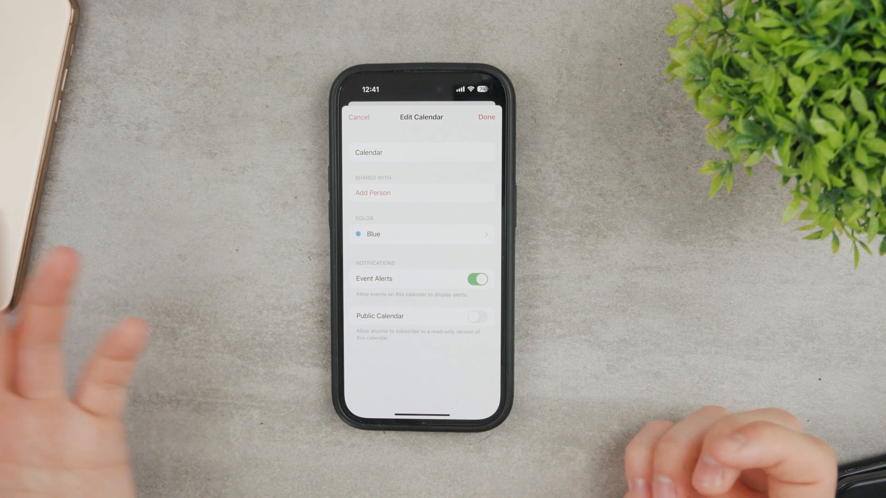
Step: Add a new event titled 'Event' on March 21, 2023, 3:15–4:15 AM
left_click(359, 117)
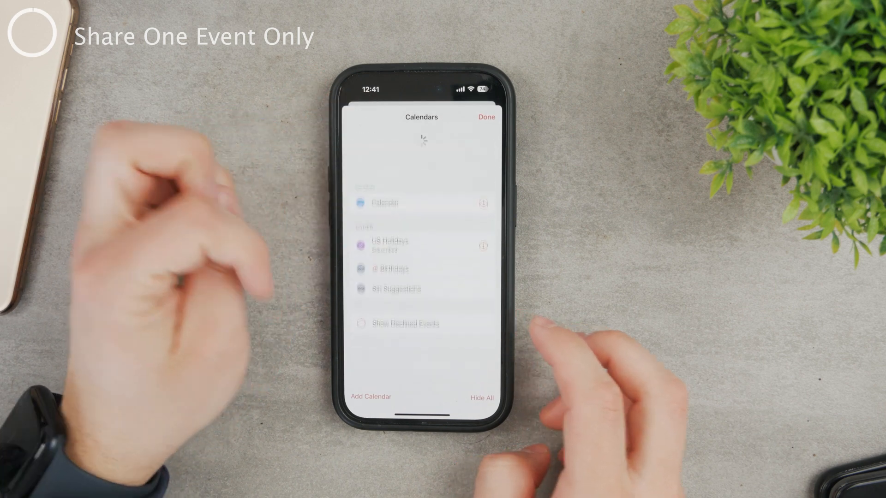
left_click(485, 117)
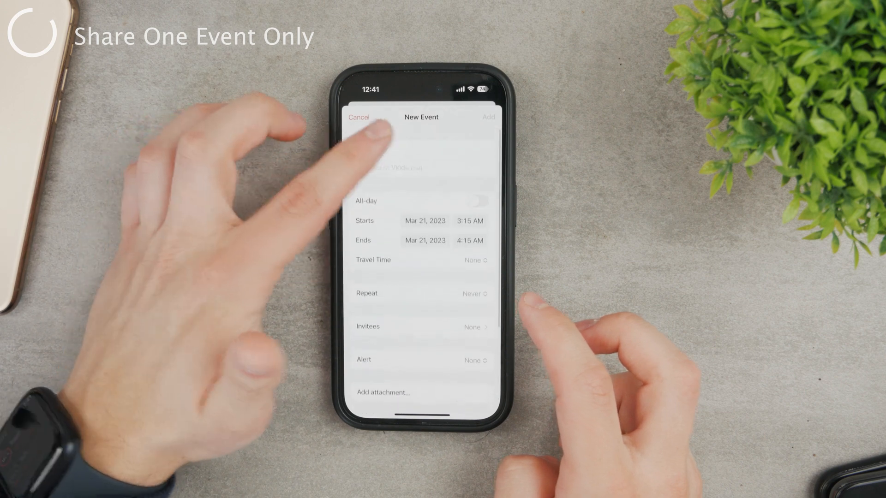
type("Ev")
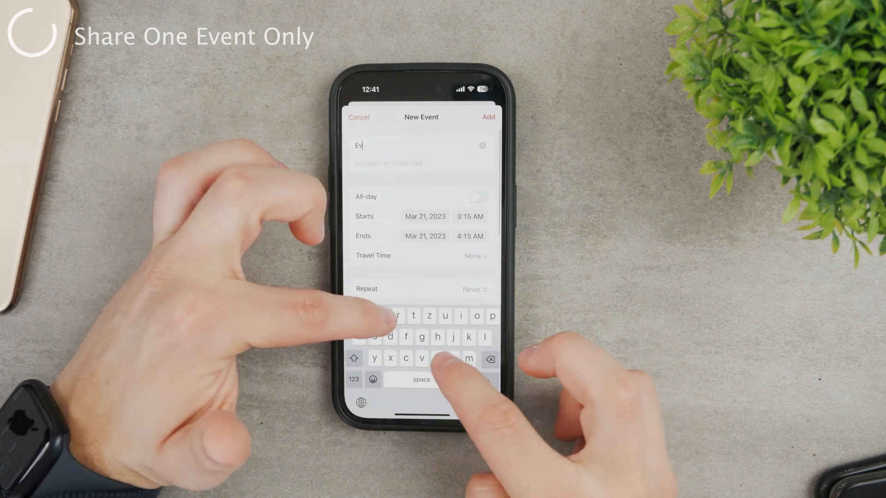
left_click(487, 116)
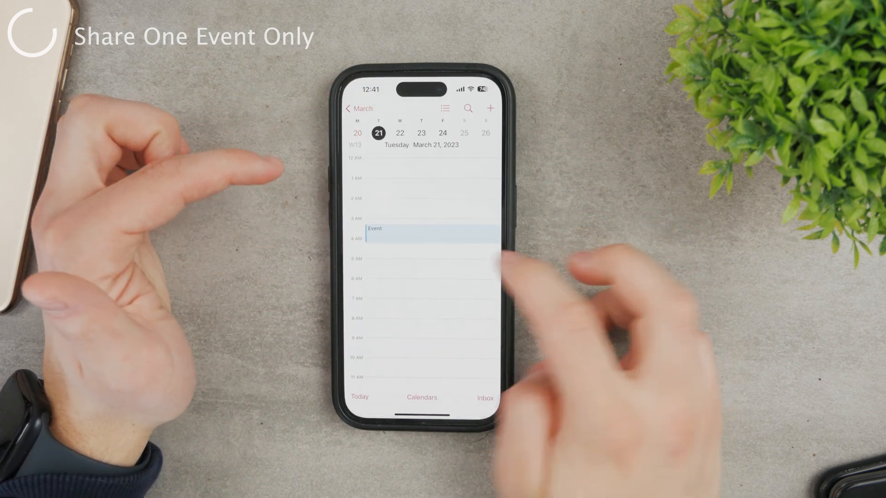
Step: Open Event's edit form and Add Invitees screen, then cancel both without adding anyone
left_click(429, 232)
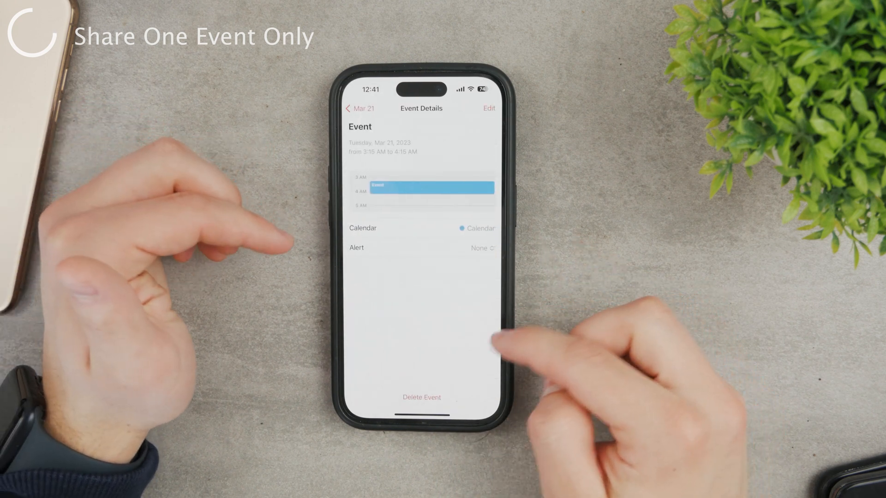
left_click(488, 108)
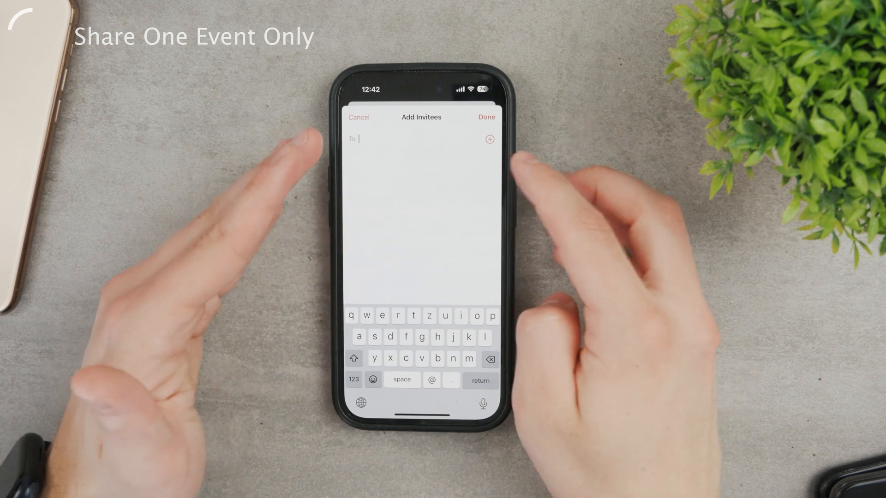
left_click(359, 117)
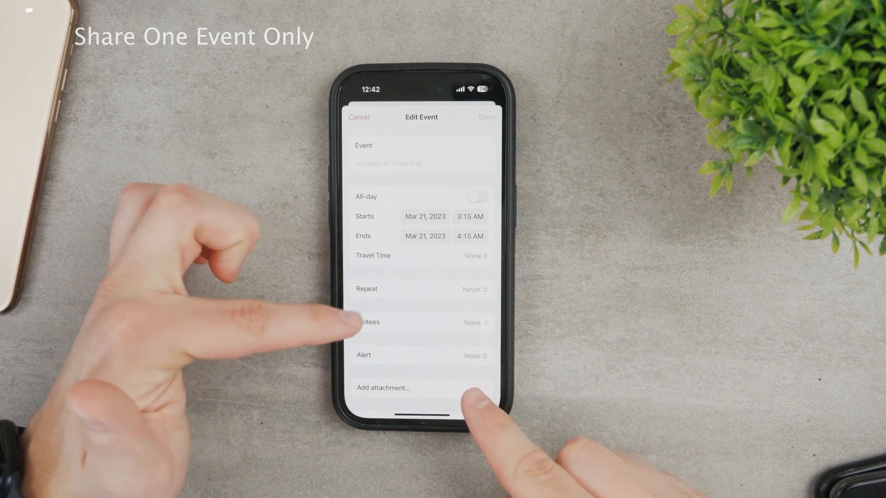
left_click(359, 117)
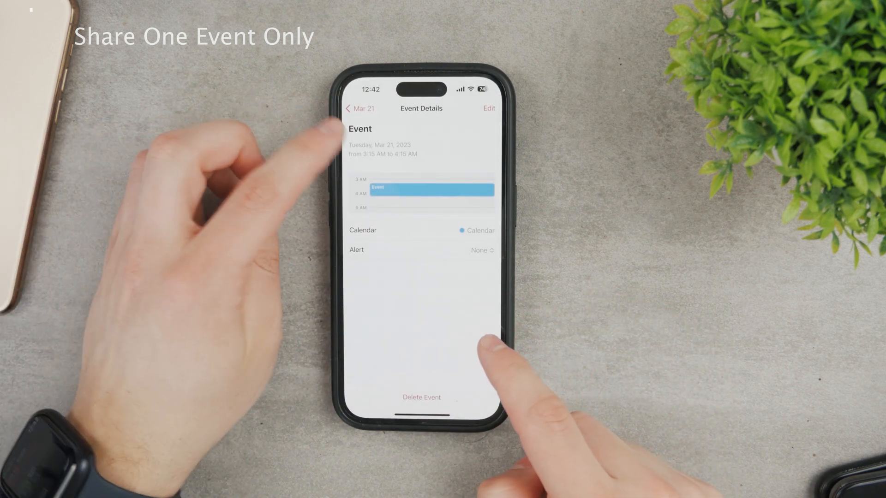